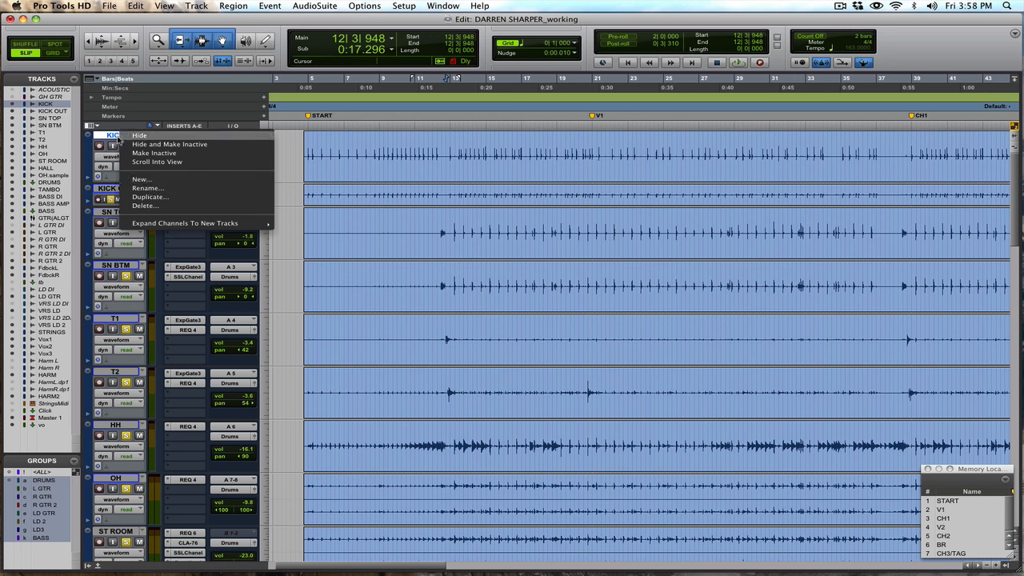
- Duplicate the KICK track once and rename the new copy 'KICK TRIGGER'
left_click(150, 195)
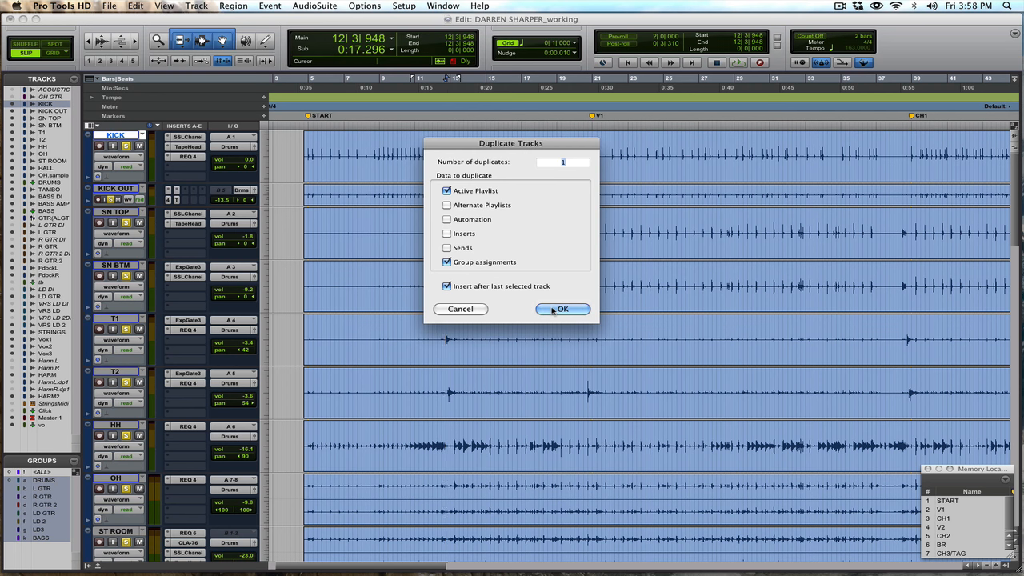
left_click(562, 308)
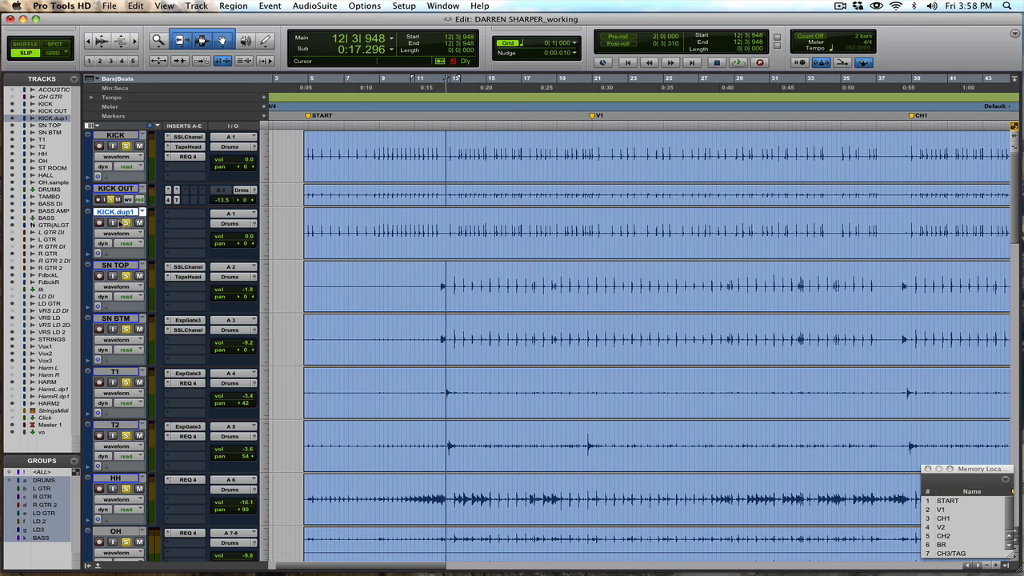
double_click(118, 212)
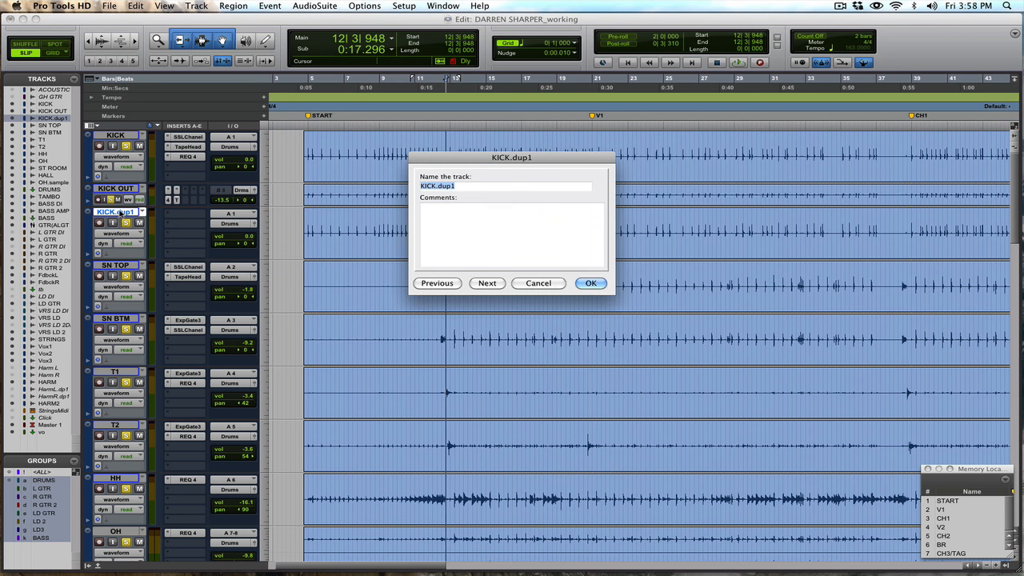
type("KICK TRIGGER")
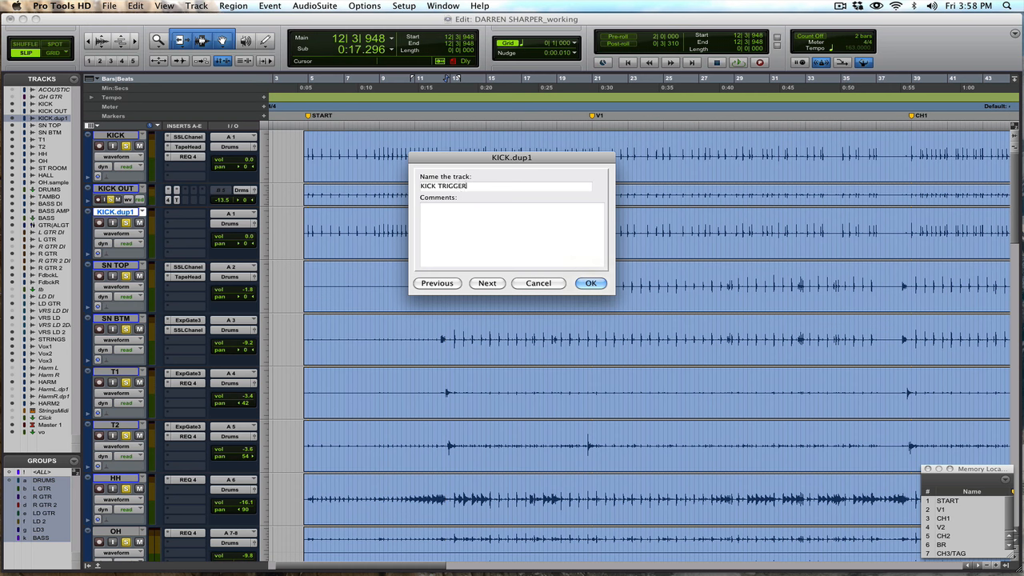
left_click(590, 282)
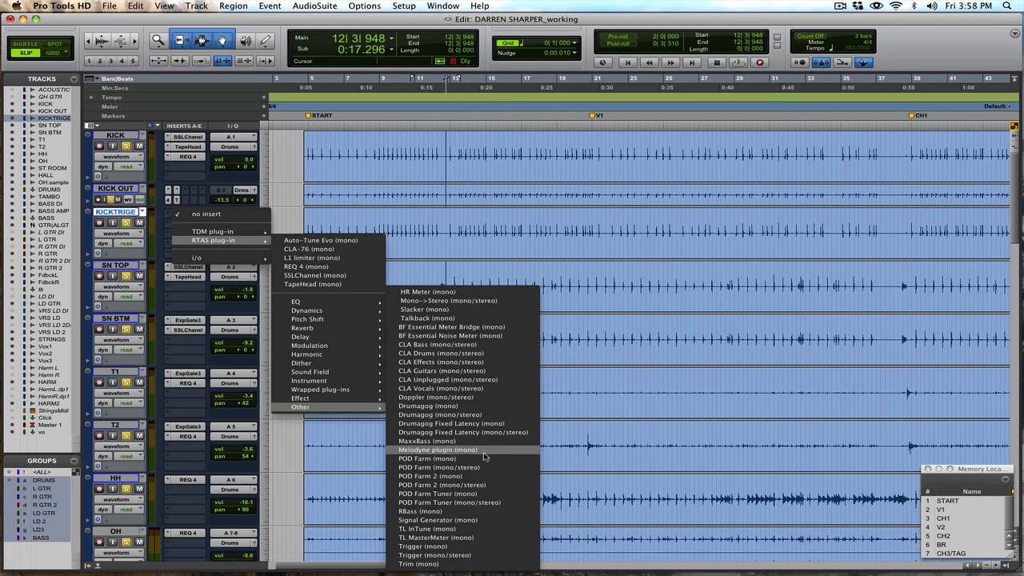
- Insert Slate Trigger on KICK TRIGGER and load GLASS KICK.tci from JV KICKS
left_click(420, 546)
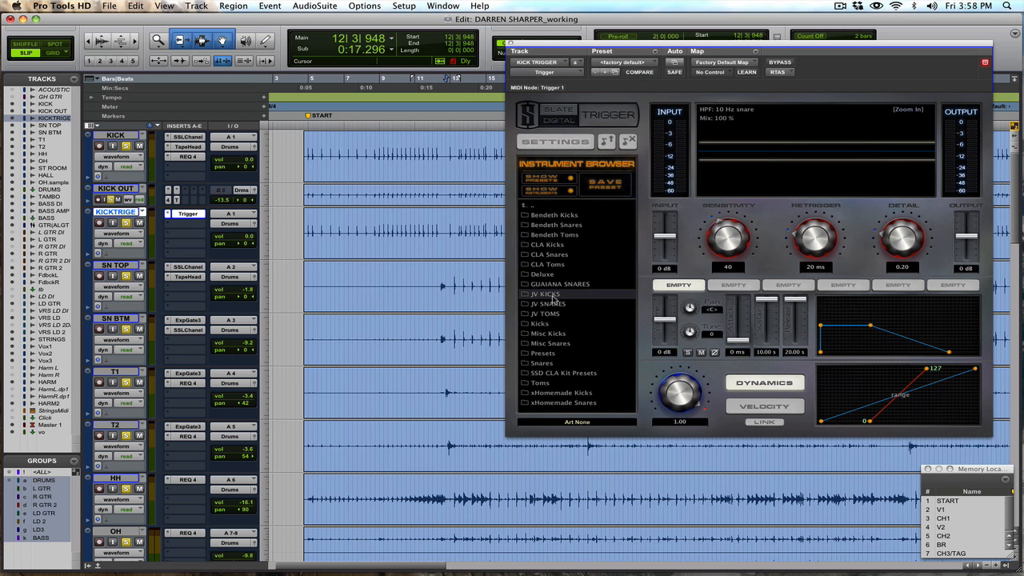
left_click(545, 294)
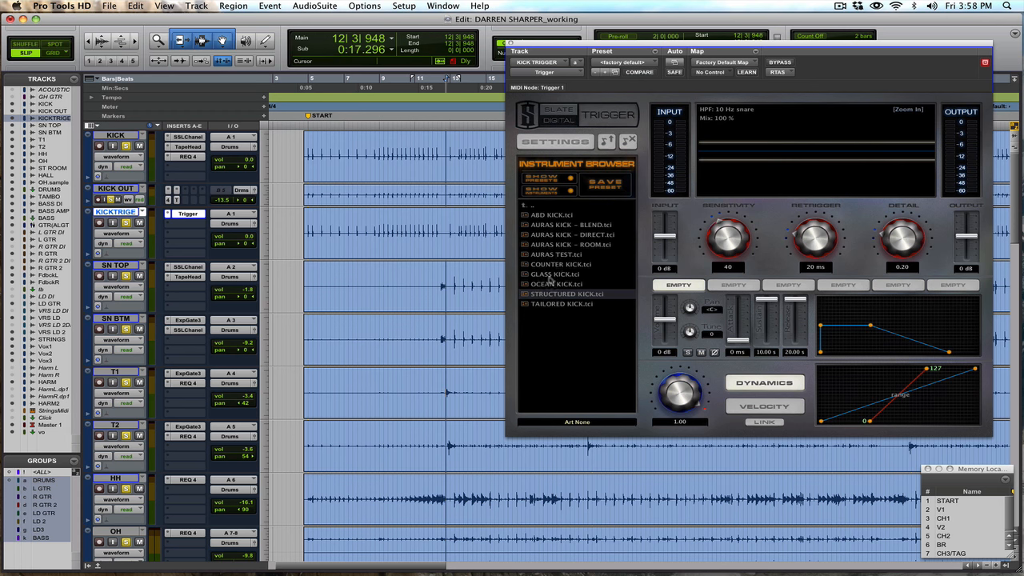
left_click(552, 273)
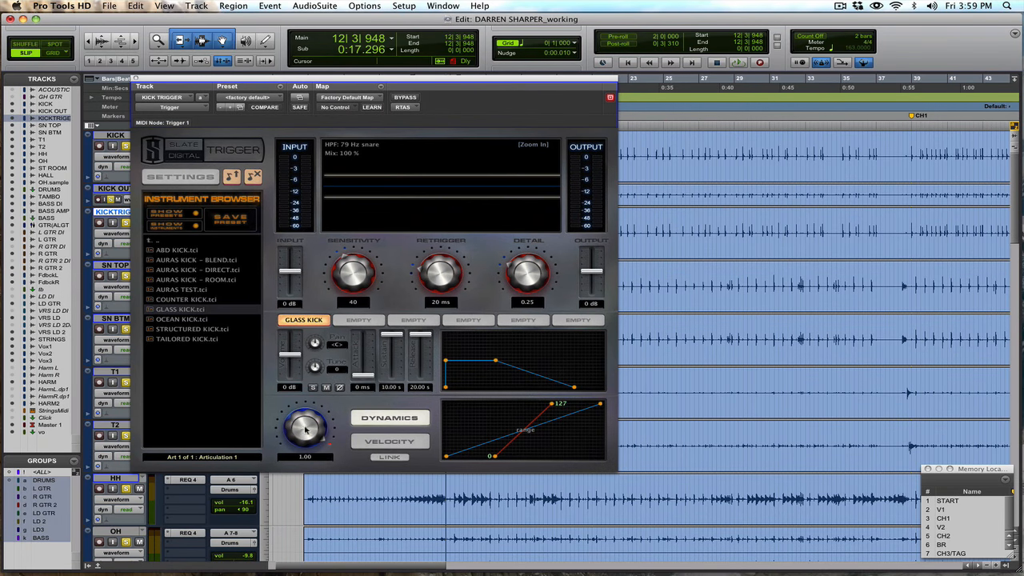
- Turn down the Trigger blend knob and drag the Trigger window lower
left_click_drag(305, 426, 305, 444)
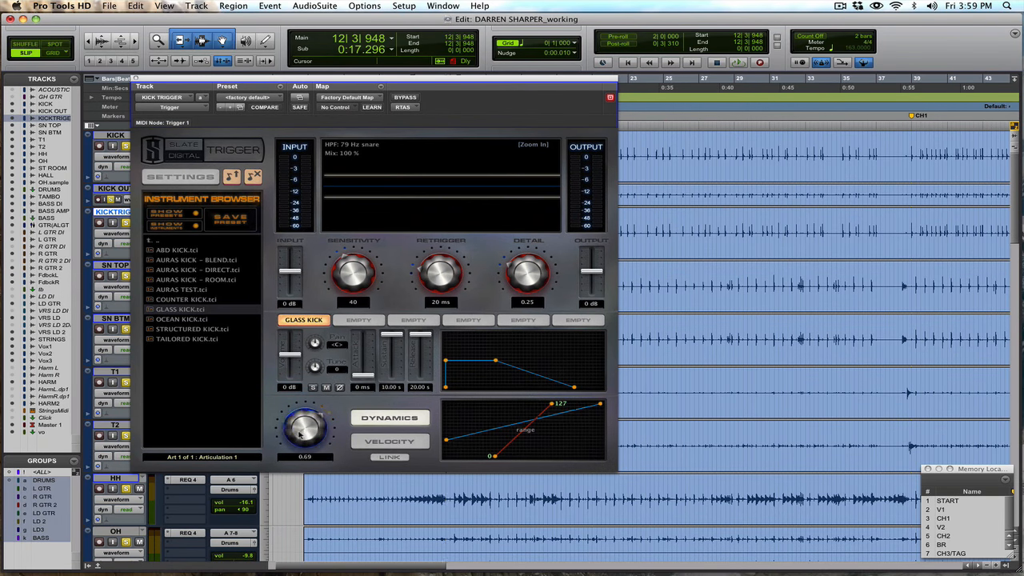
left_click_drag(304, 424, 300, 447)
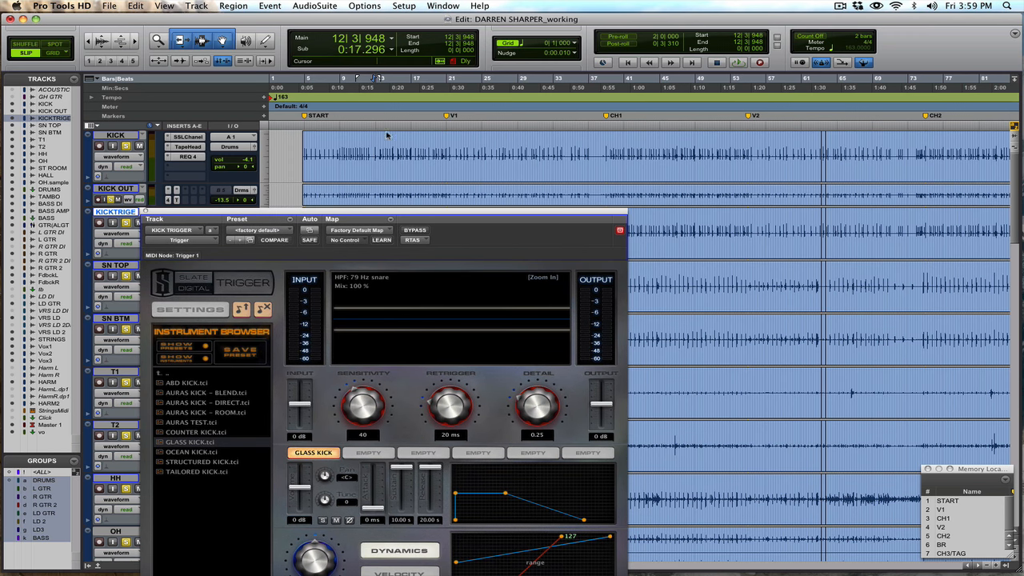
mouse_move(557, 191)
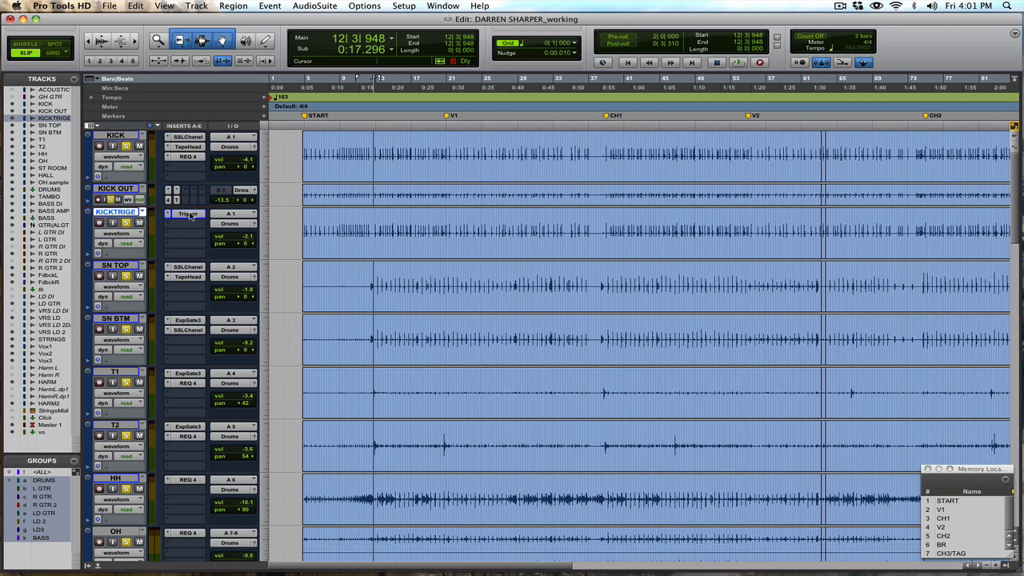
- Reopen the Slate Trigger plug-in on the KICK TRIGGER track
left_click(187, 214)
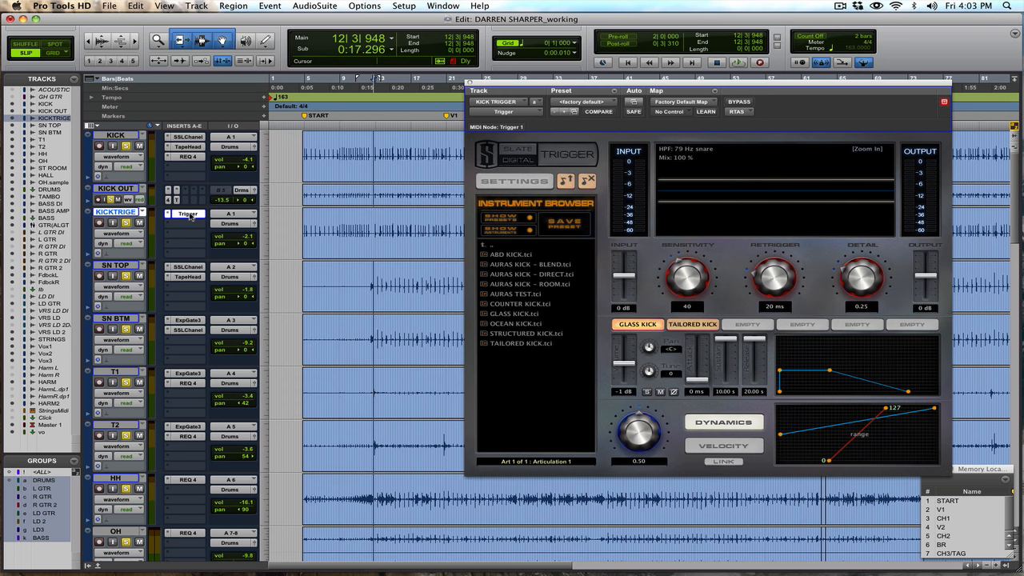
mouse_move(188, 214)
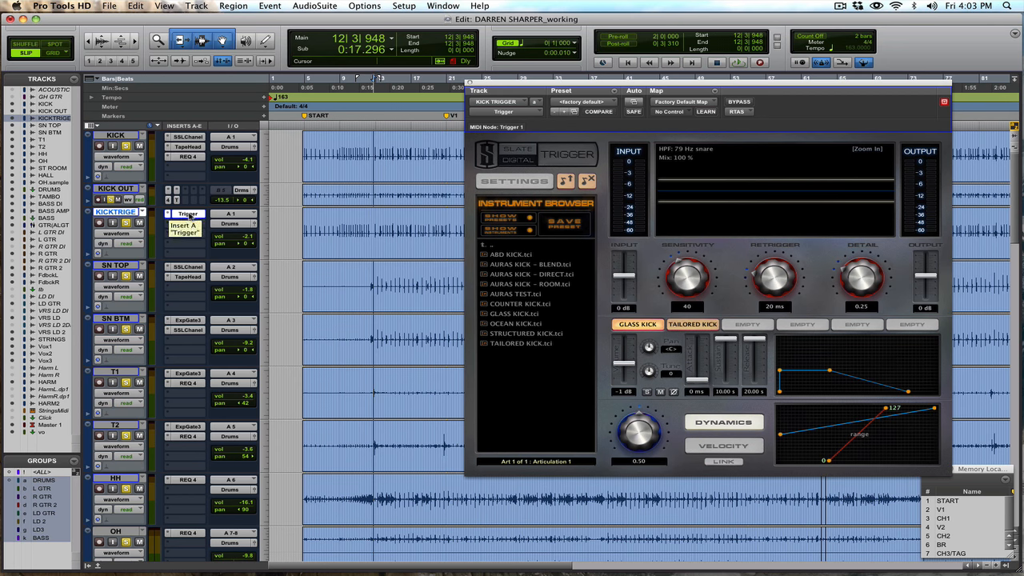
- Duplicate KICK TRIGGER once and rename the new copy 'JV KICK'
right_click(116, 212)
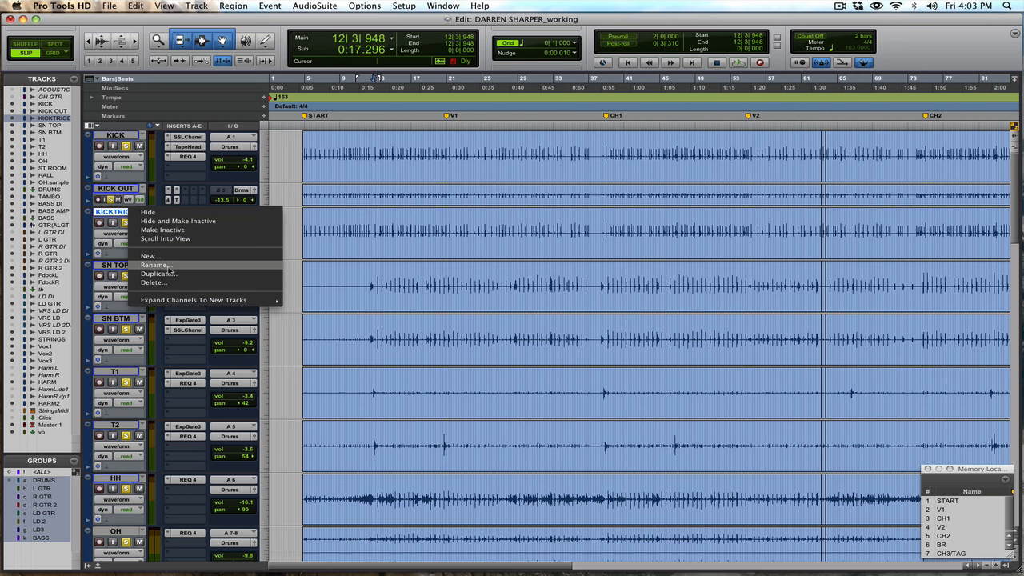
left_click(159, 272)
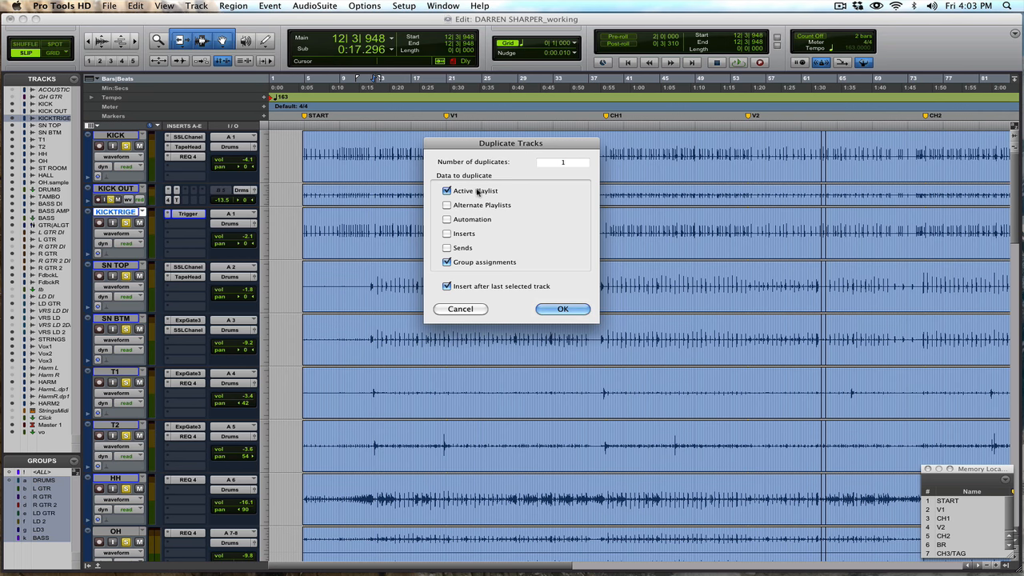
left_click(562, 309)
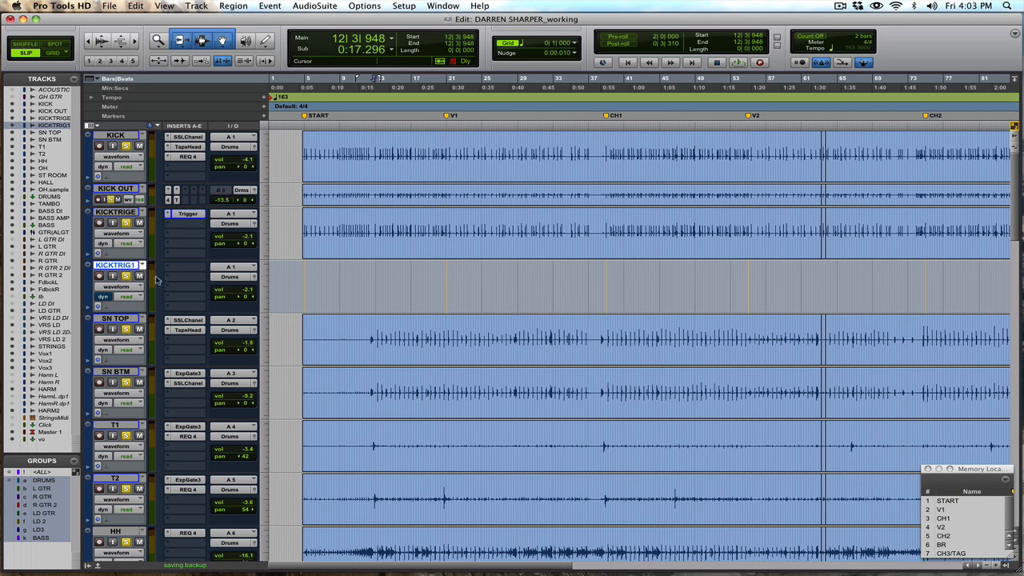
double_click(116, 265)
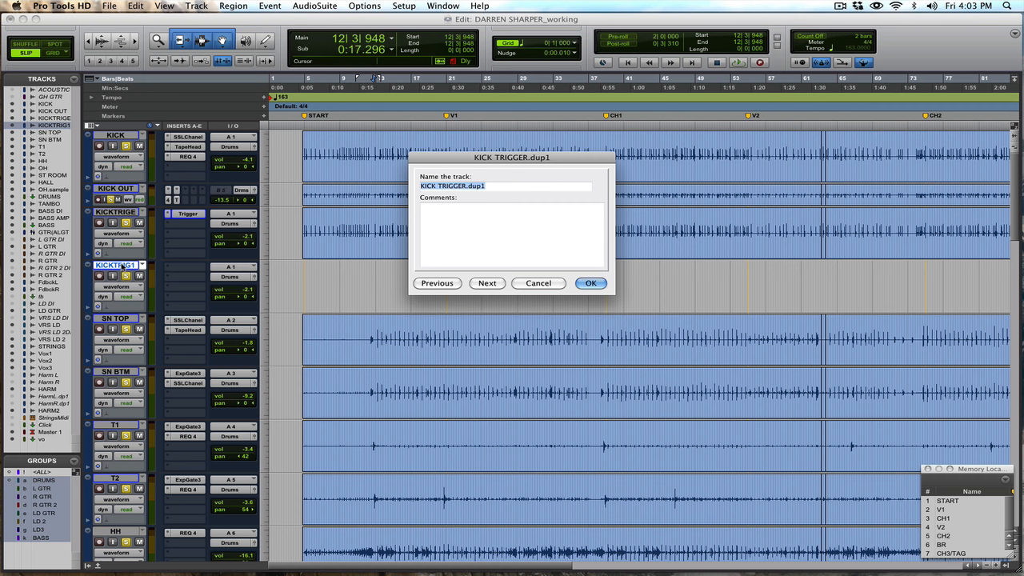
type("JV K")
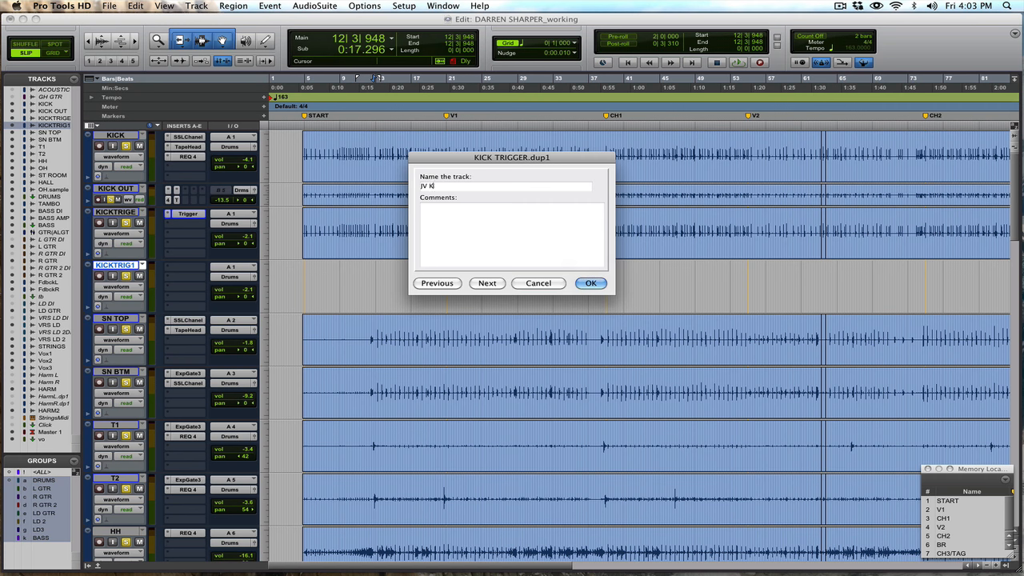
left_click(590, 282)
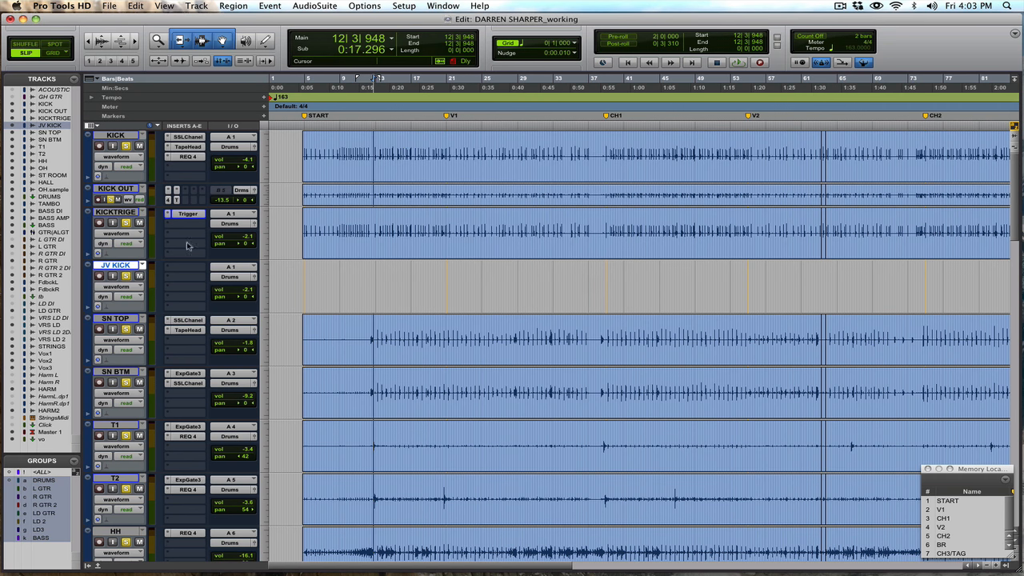
mouse_move(237, 229)
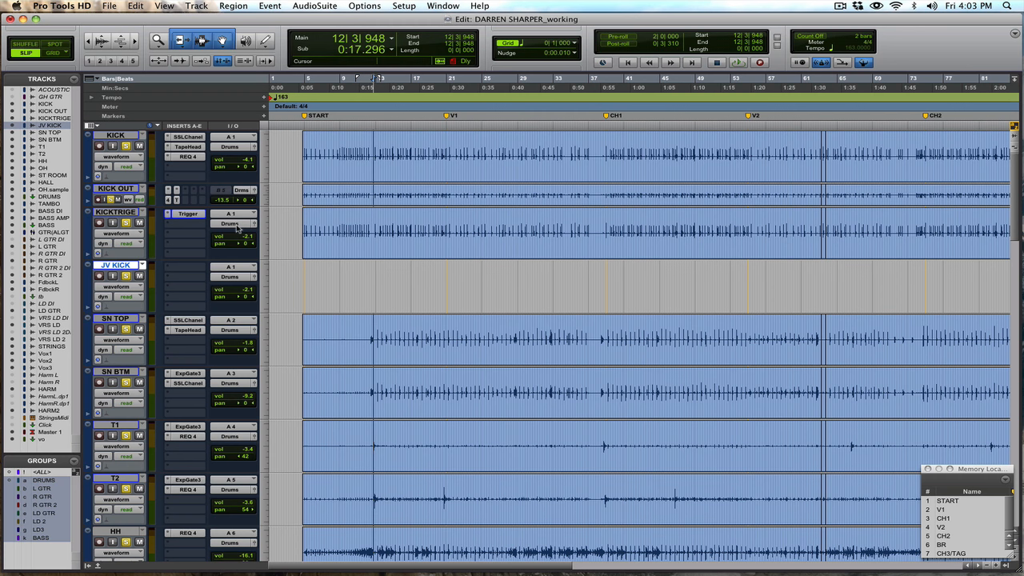
- Set KICK TRIGGER's output to Bus 15 and JV KICK's input to Bus 15
left_click(236, 232)
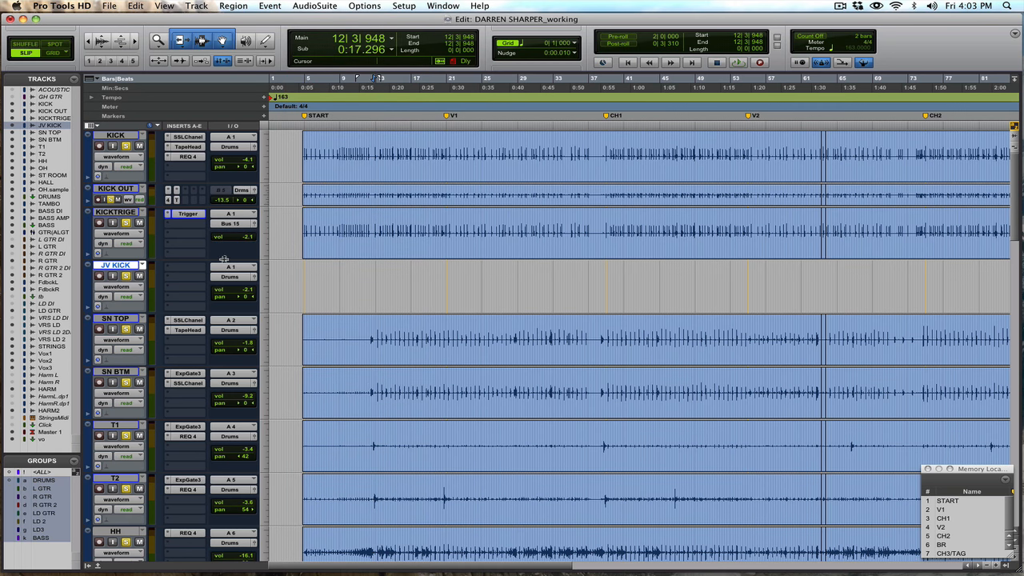
left_click(232, 266)
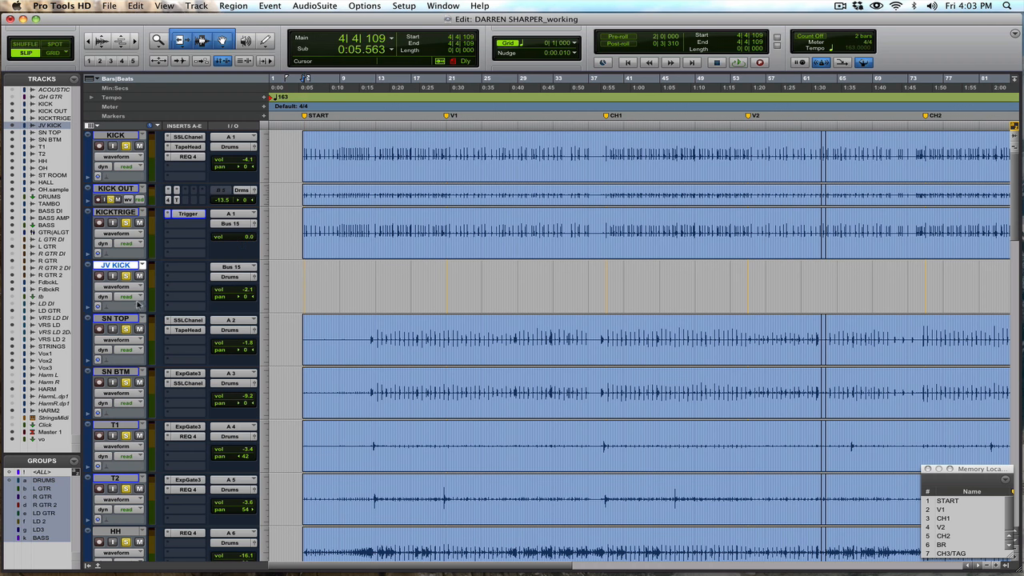
- Start recording the triggered kick from the song's start onto JV KICK
left_click(187, 213)
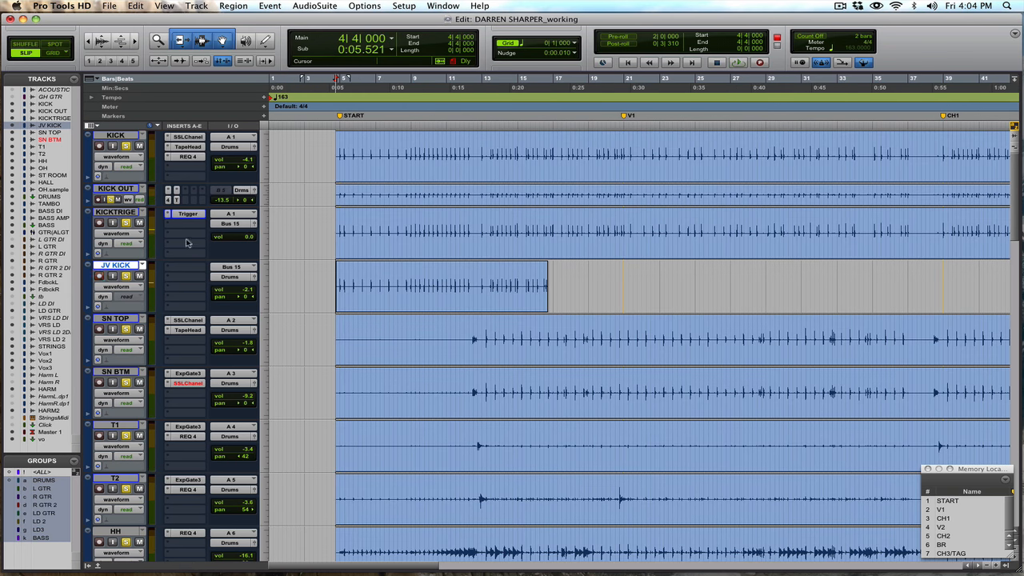
- After the recording pass, apply Hide and Make Inactive to KICK TRIGGER
left_click(187, 213)
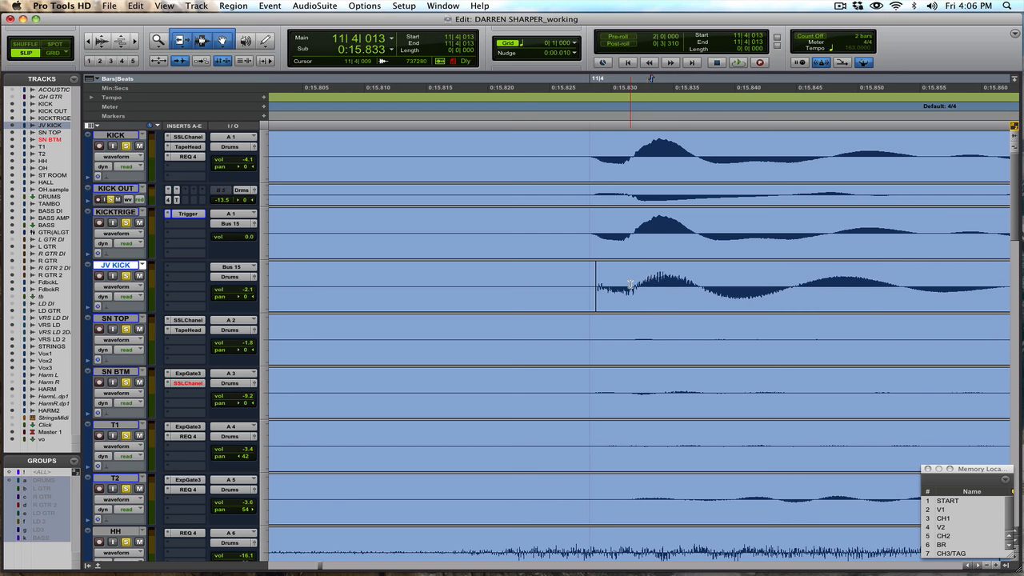
left_click(626, 281)
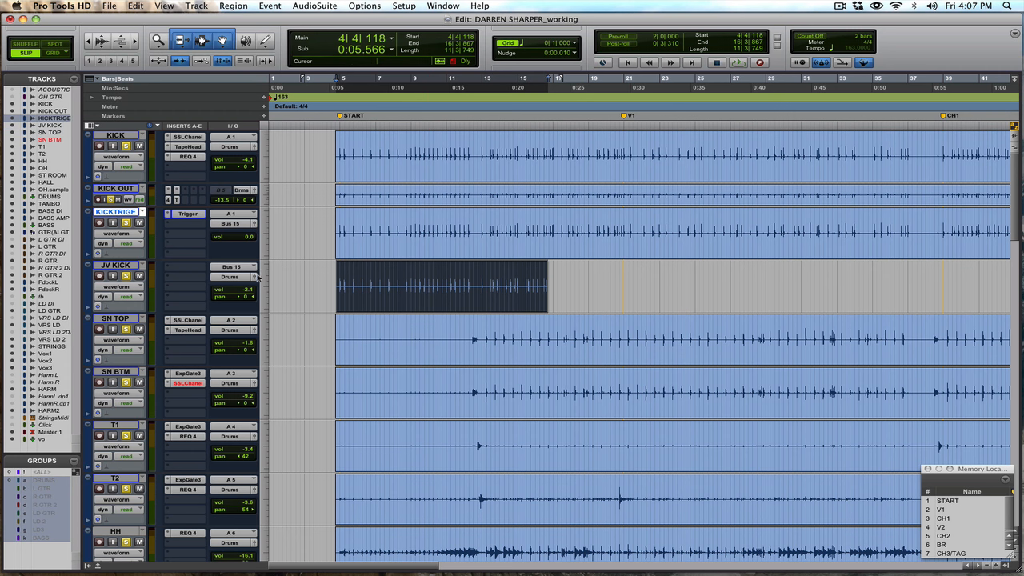
right_click(116, 212)
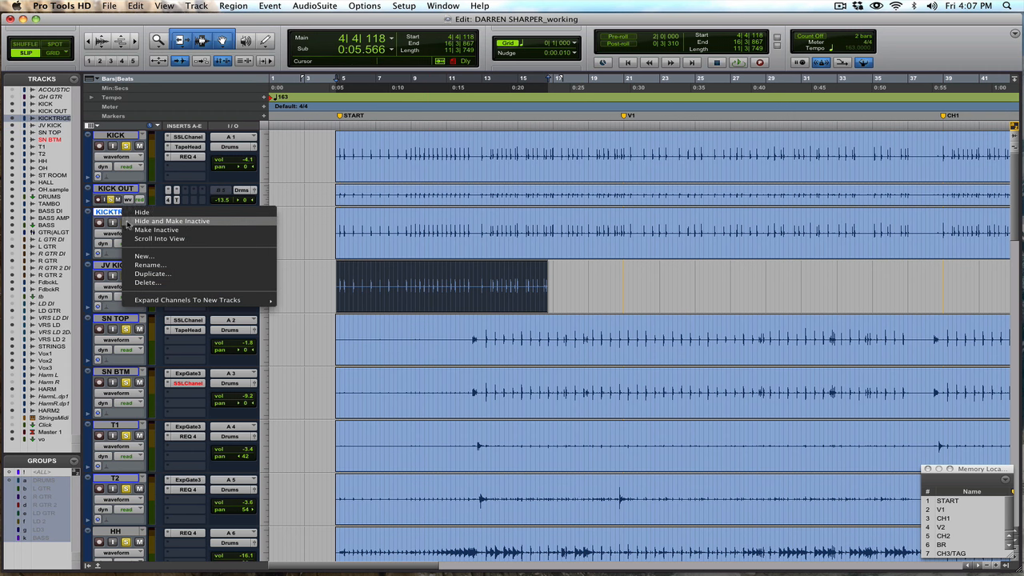
left_click(156, 230)
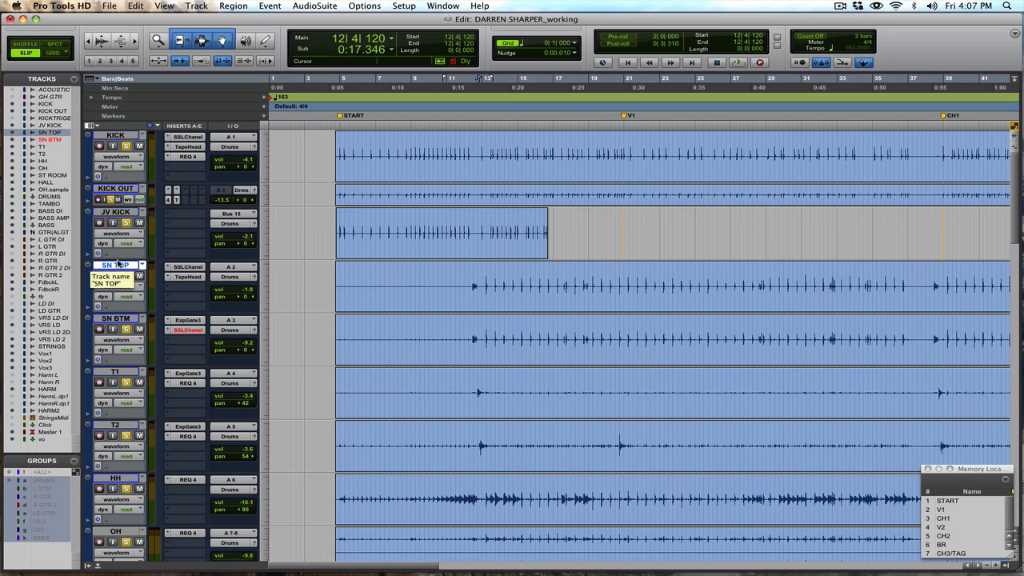
- Duplicate SN TOP into SNTOP.dp1 and move it below SN BTM
right_click(109, 265)
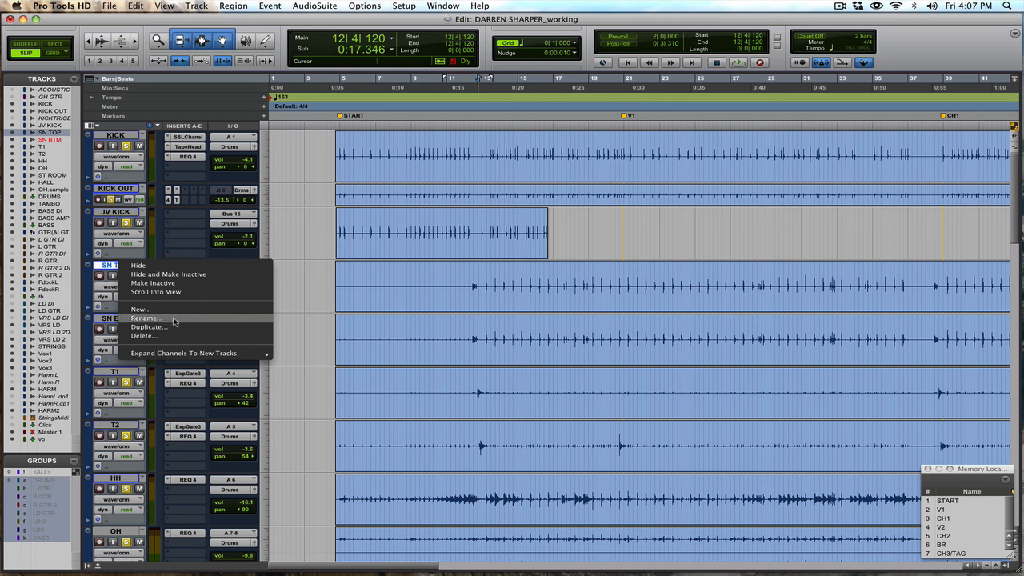
left_click(150, 326)
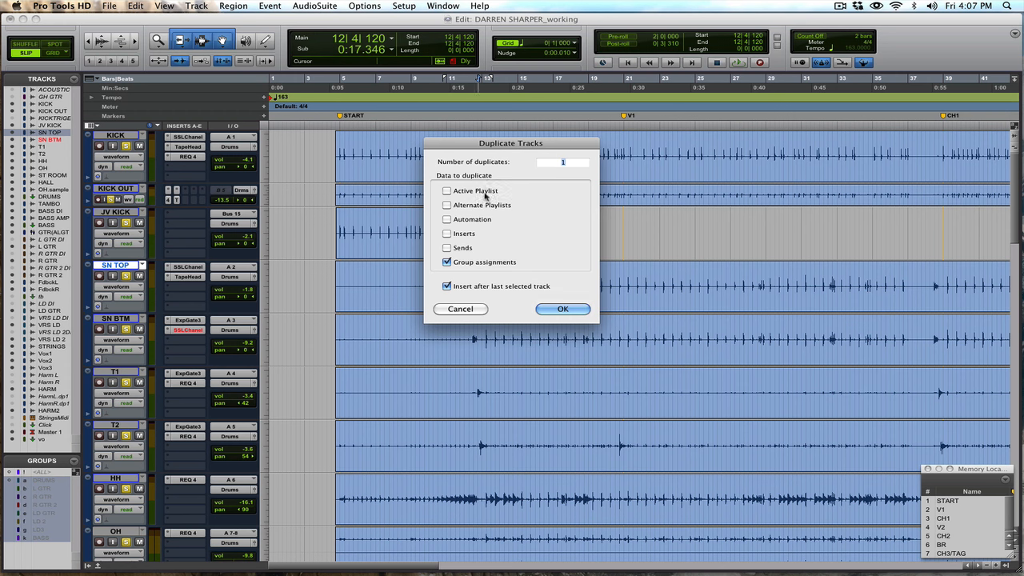
left_click(562, 309)
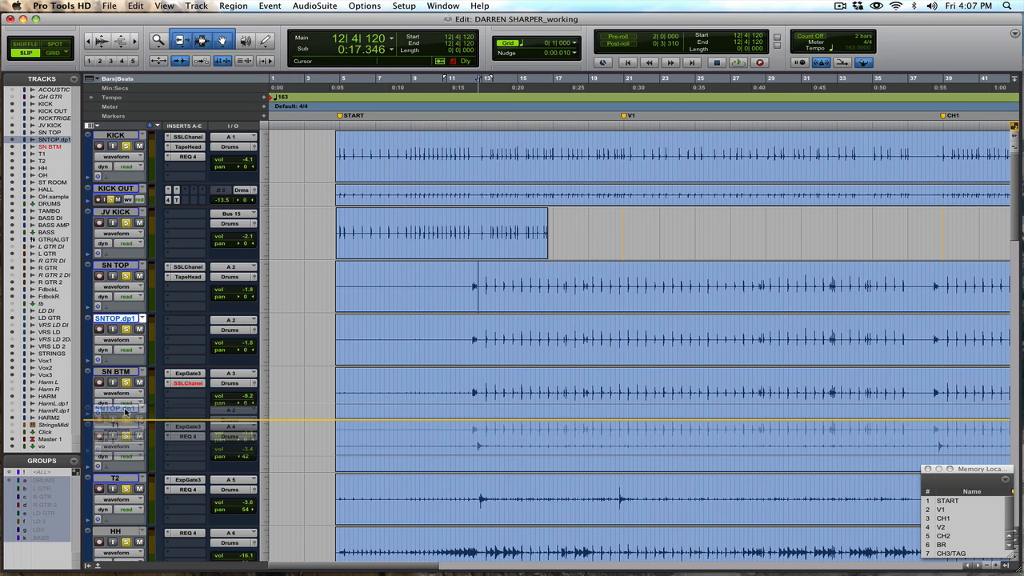
left_click(187, 383)
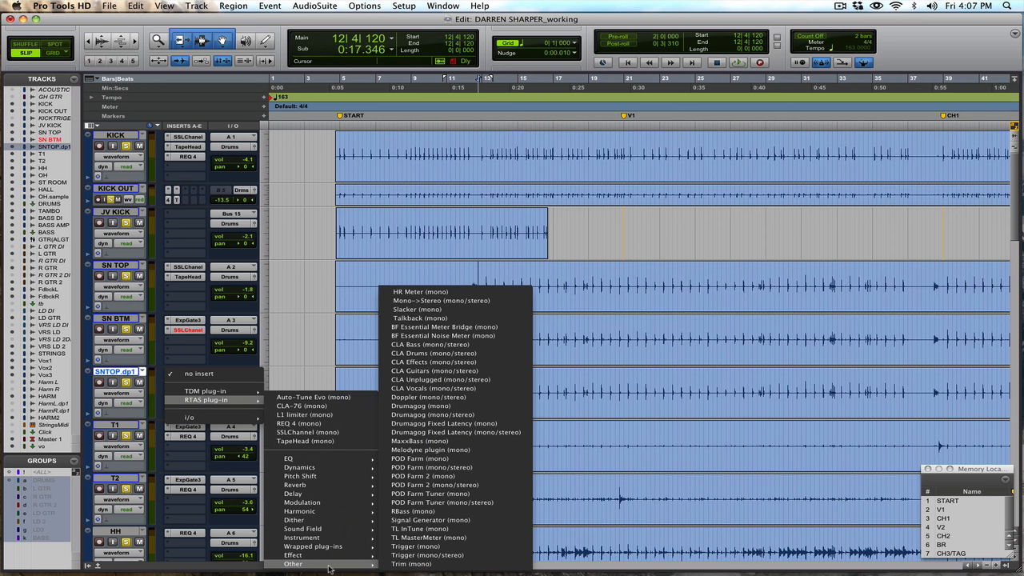
mouse_move(427, 555)
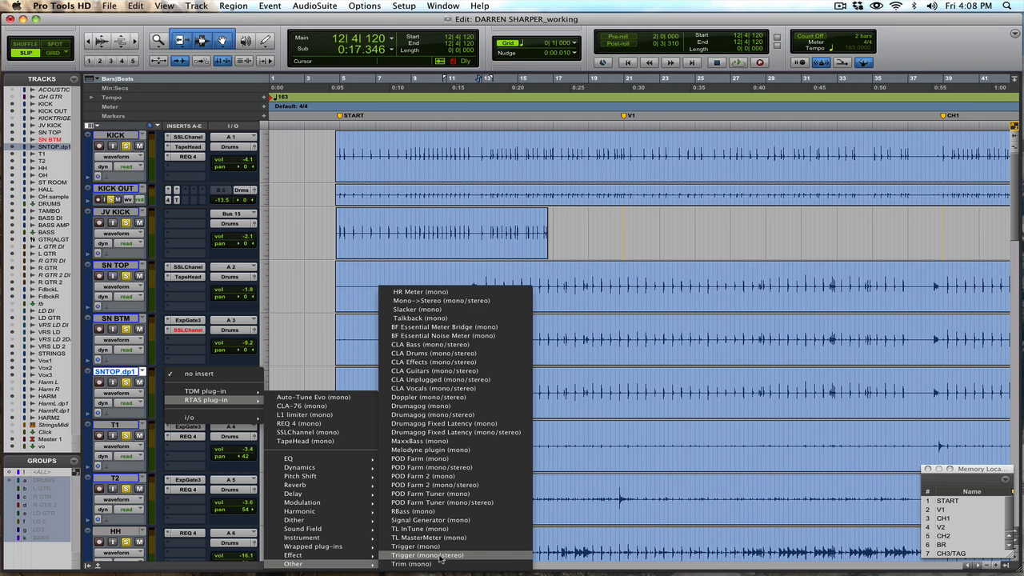
- Insert stereo Slate Trigger on SNTOP.dp1 and fine-tune its DEEP BRASS - BLEND level
left_click(427, 554)
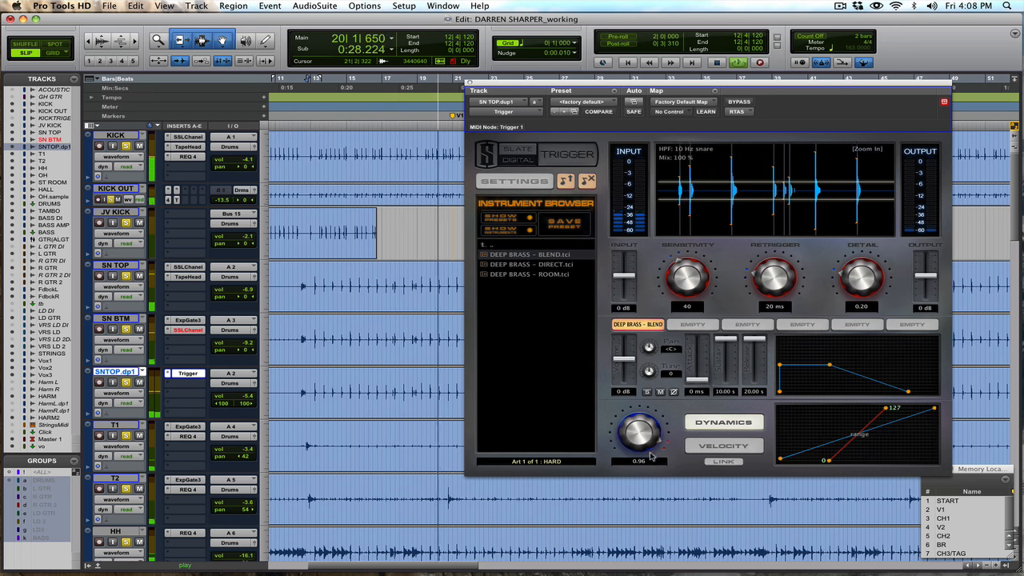
left_click_drag(640, 431, 631, 447)
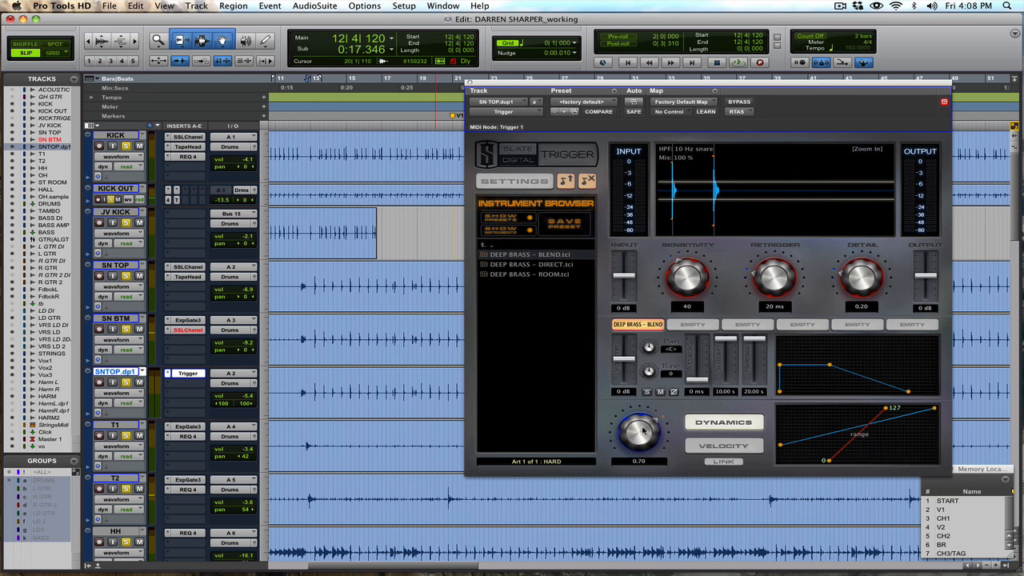
left_click_drag(640, 432, 640, 448)
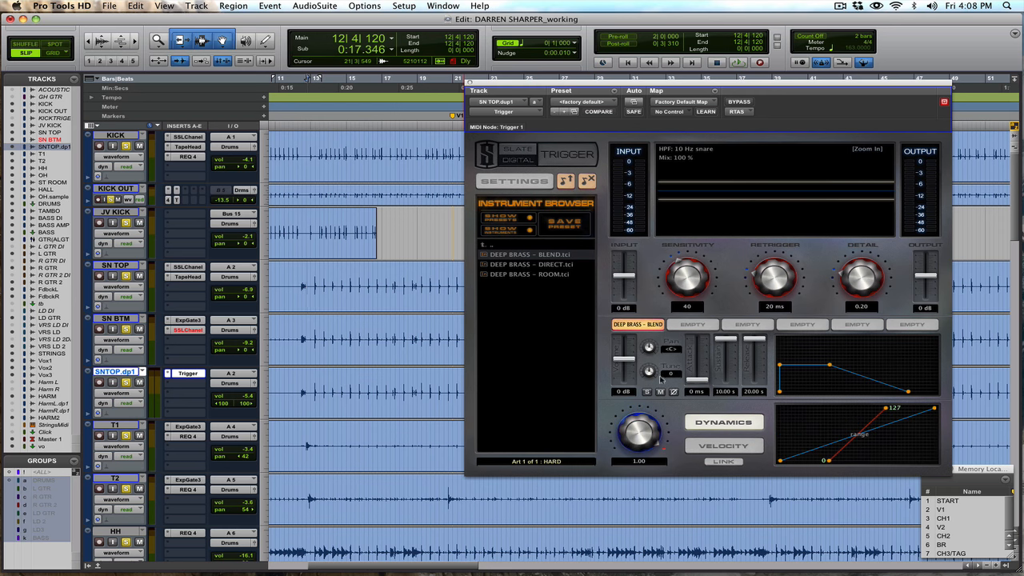
left_click_drag(638, 432, 637, 443)
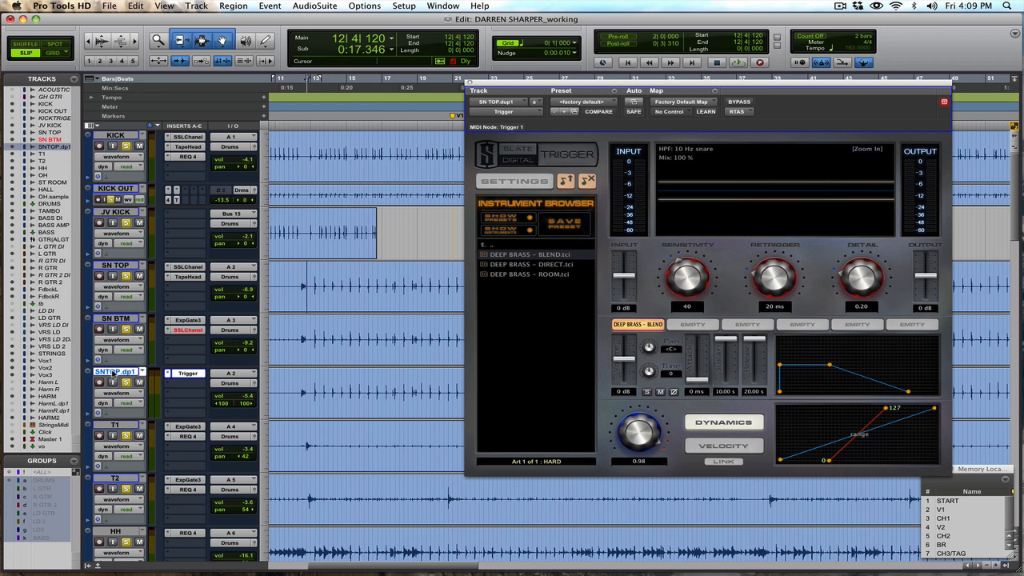
mouse_move(114, 371)
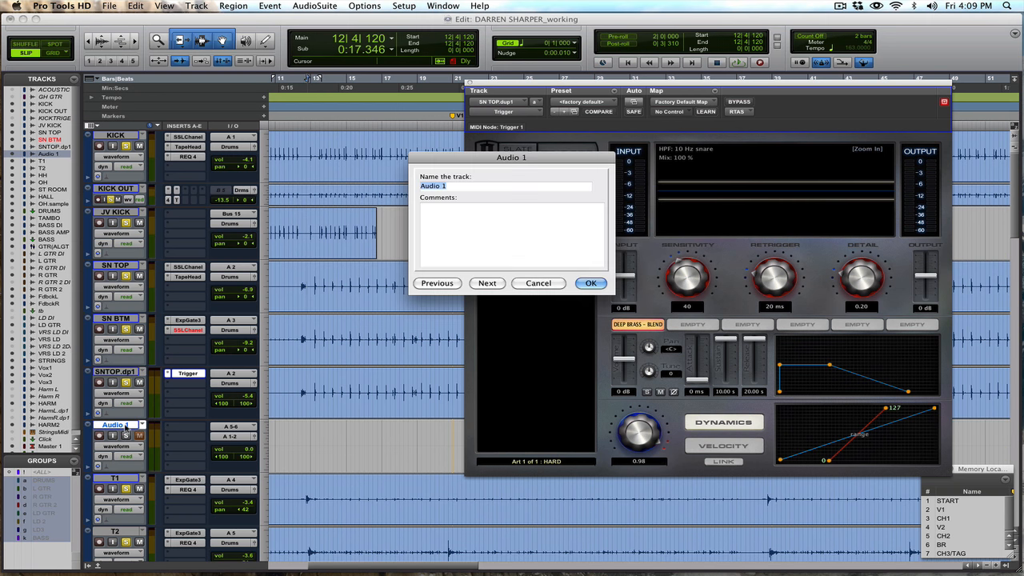
- Name the new audio track 'JV SN' and the duplicate 'SN TRIH', then confirm
type("JV SNARE")
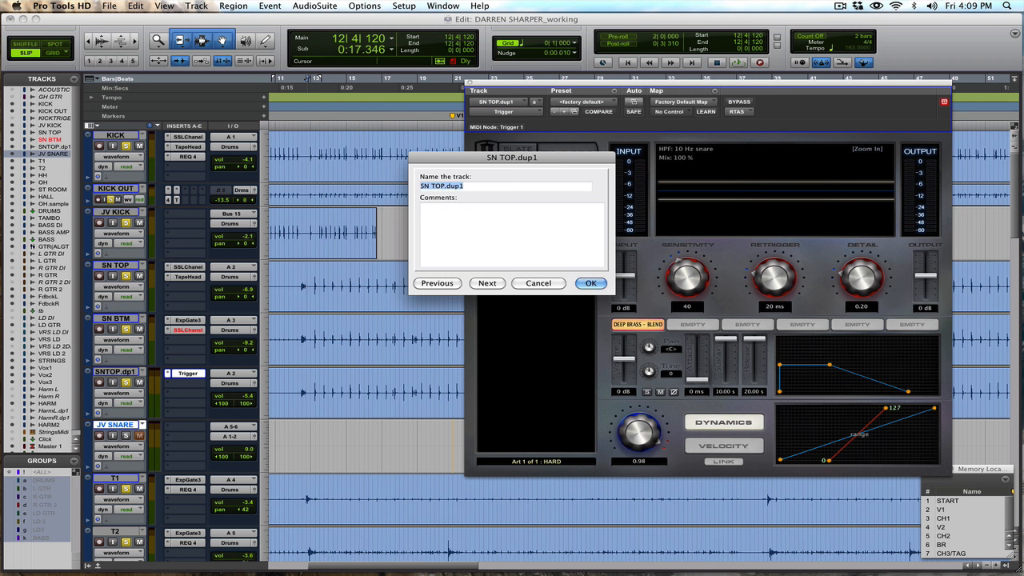
type("SN TRIH")
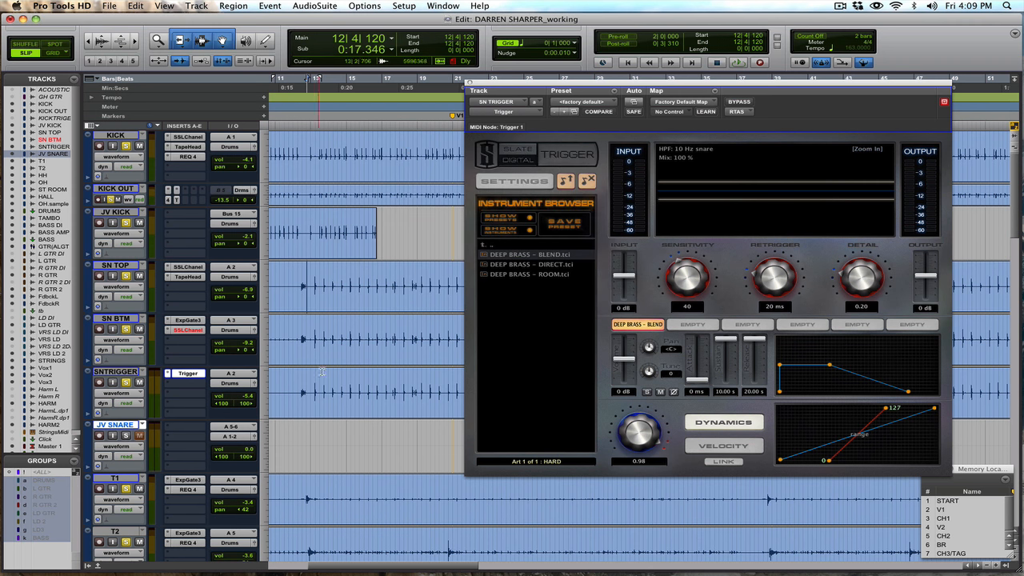
left_click(237, 372)
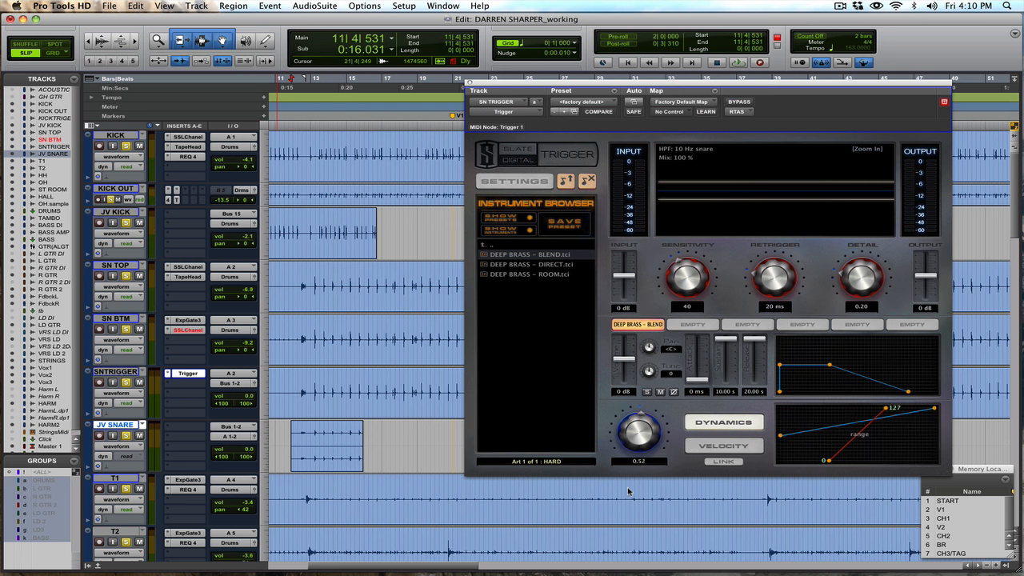
- Lower and fine-tune the triggered snare sample level, then raise the trigger's input level
left_click_drag(640, 431, 636, 448)
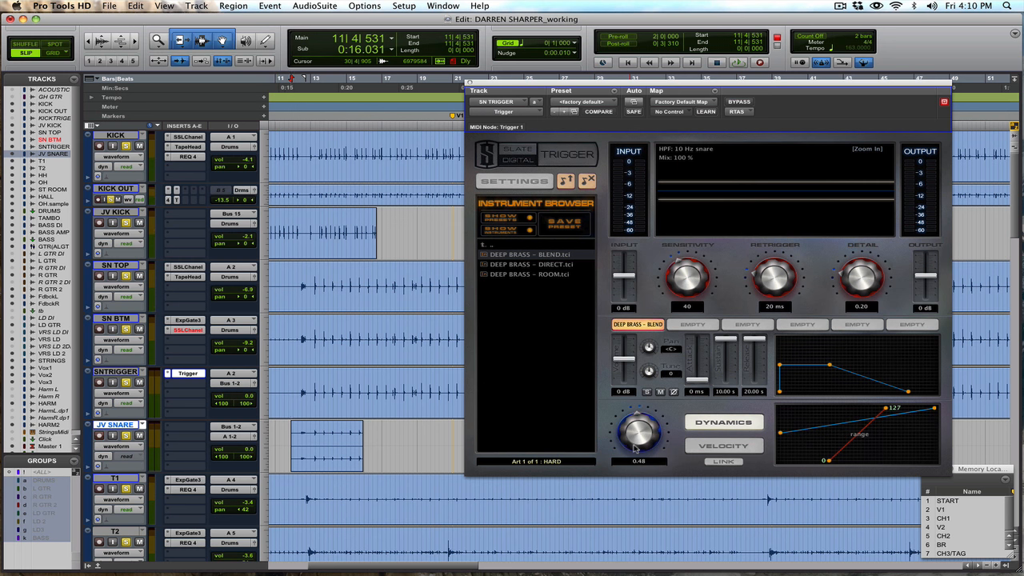
left_click_drag(624, 280, 623, 271)
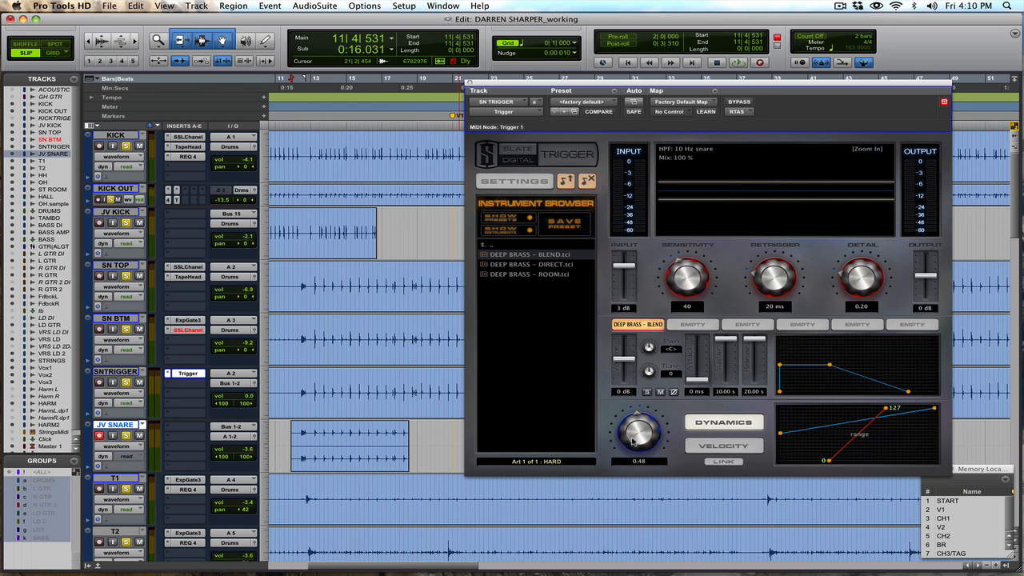
left_click_drag(638, 432, 639, 416)
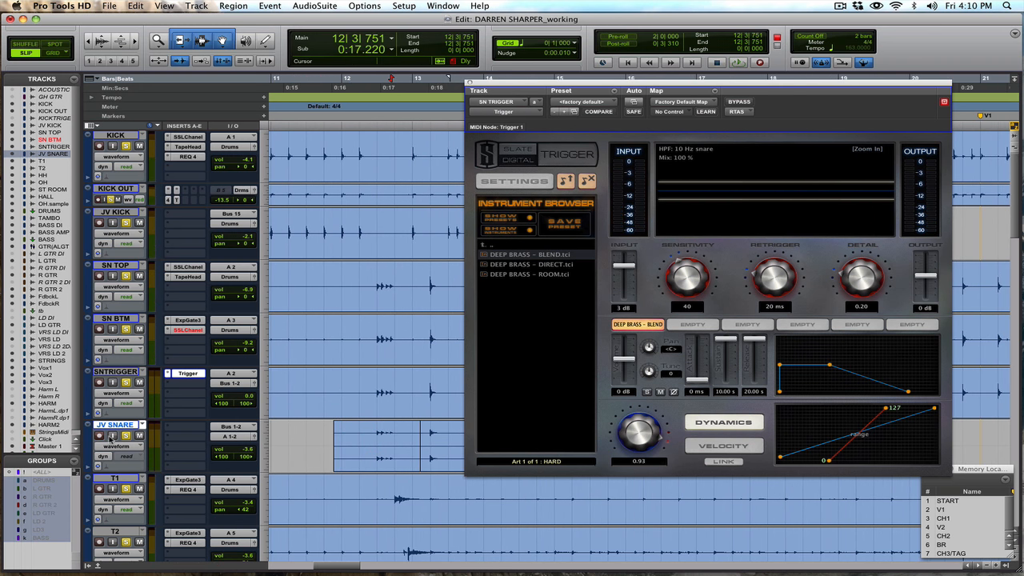
mouse_move(99, 436)
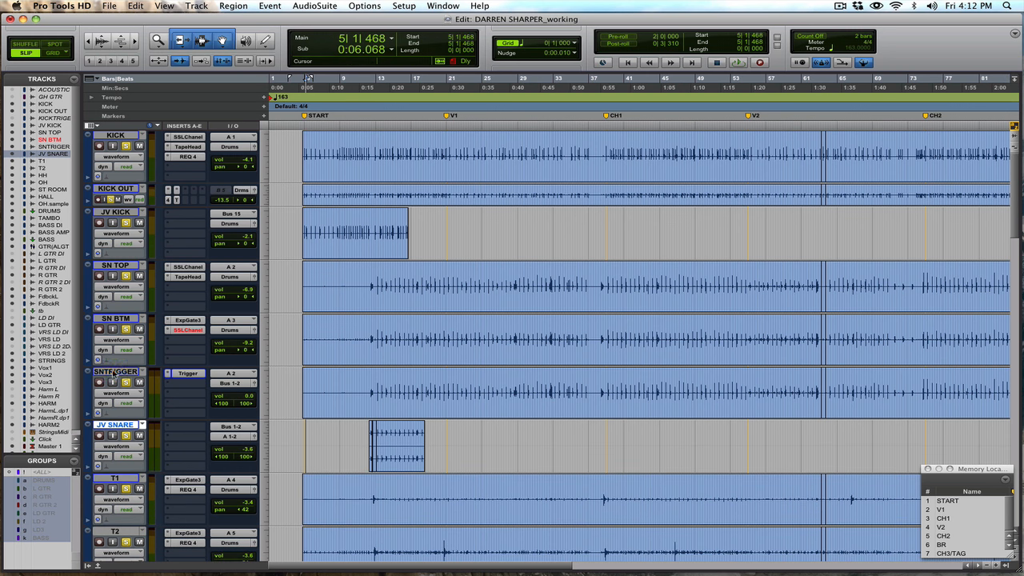
- Hide and make inactive the SNTRIGGER track from its name's context menu
right_click(104, 371)
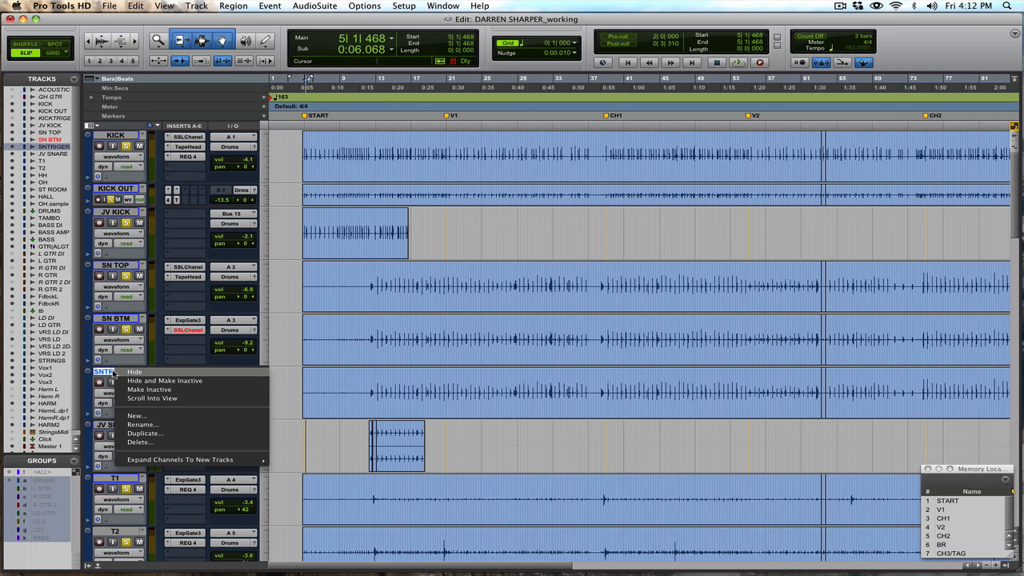
mouse_move(160, 380)
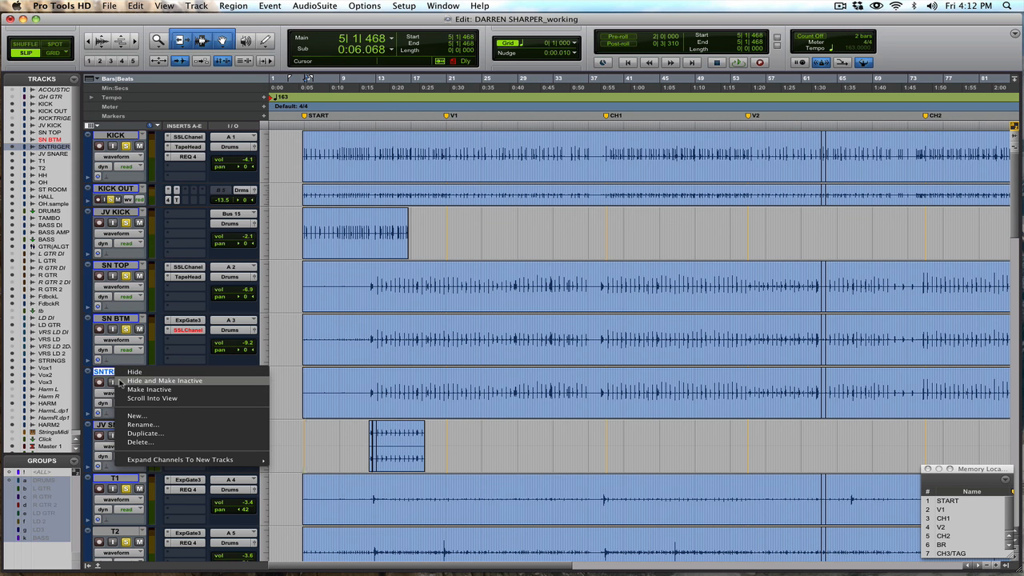
left_click(148, 389)
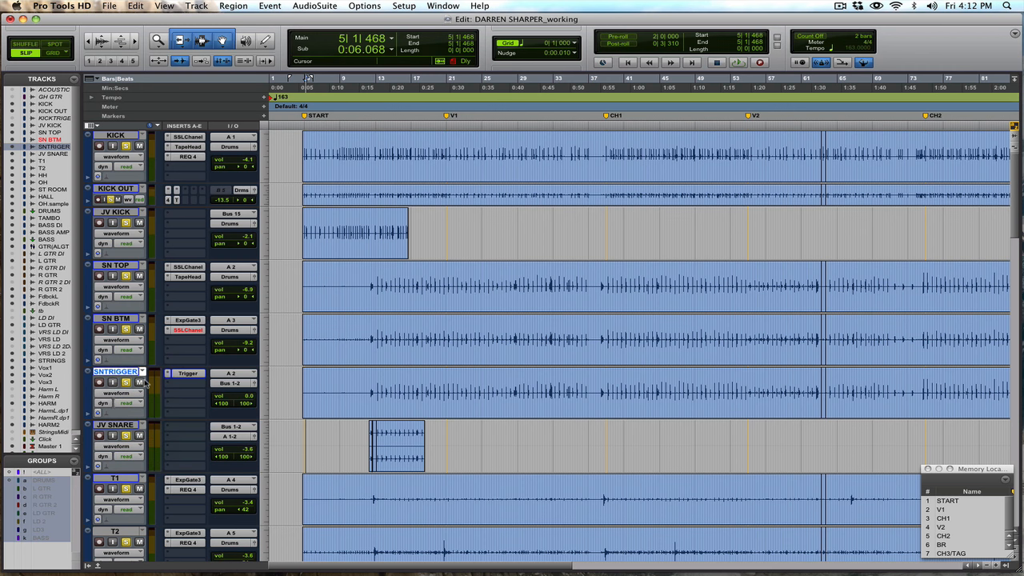